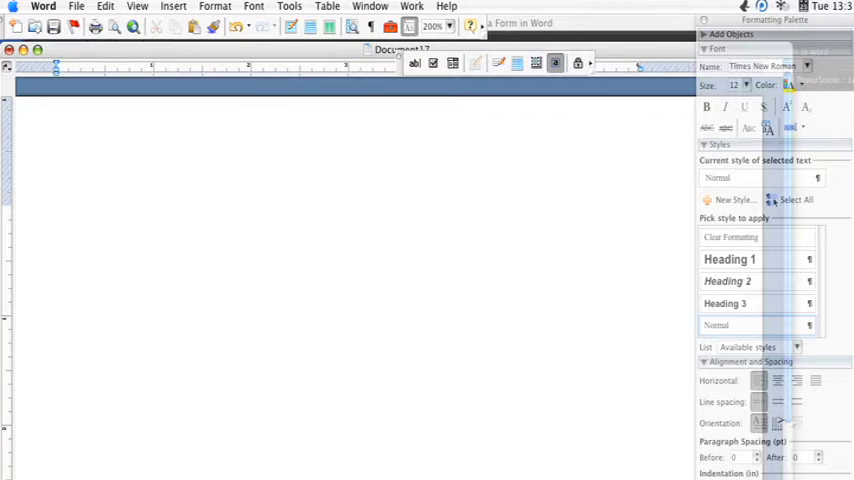
- Enter the opening line "This is a form." at the top of the new document
left_click(58, 218)
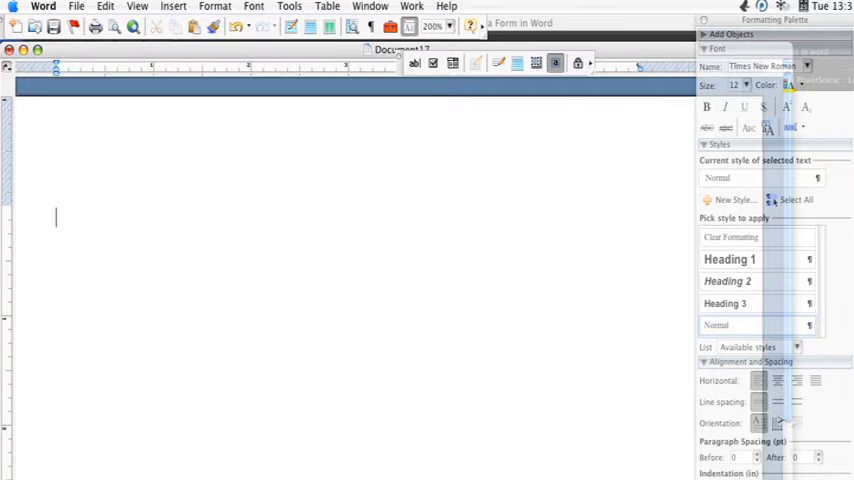
type("This is a form.")
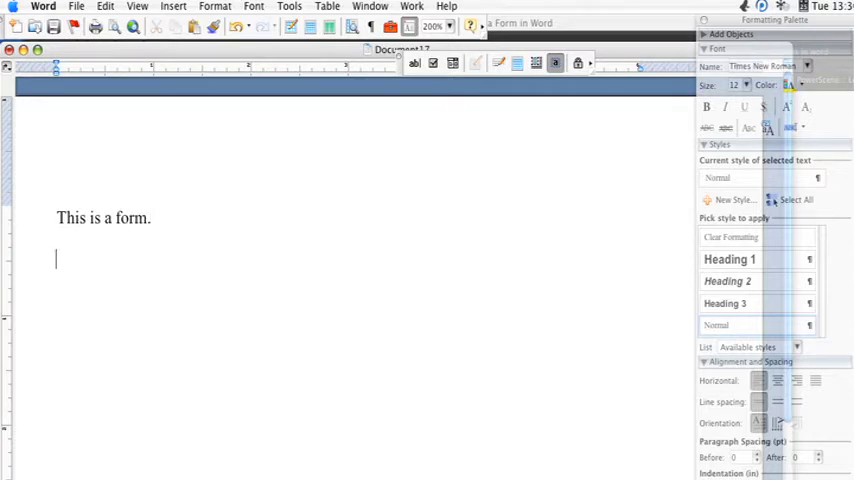
mouse_move(400, 76)
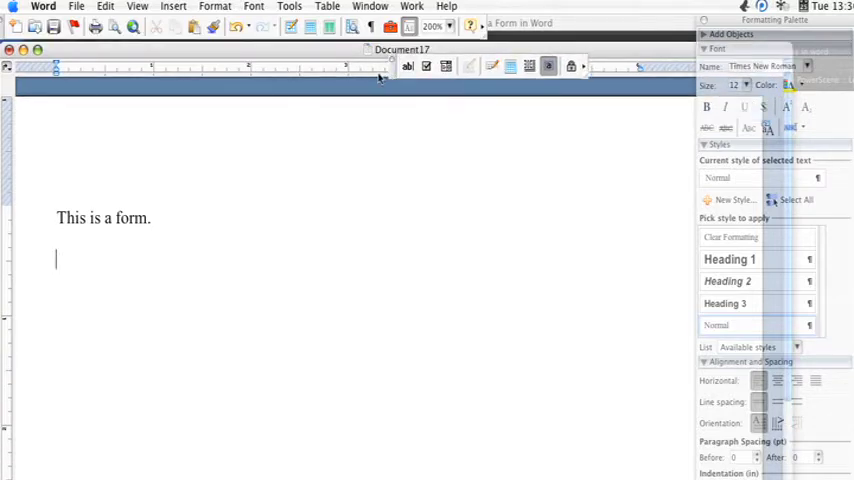
left_click(138, 6)
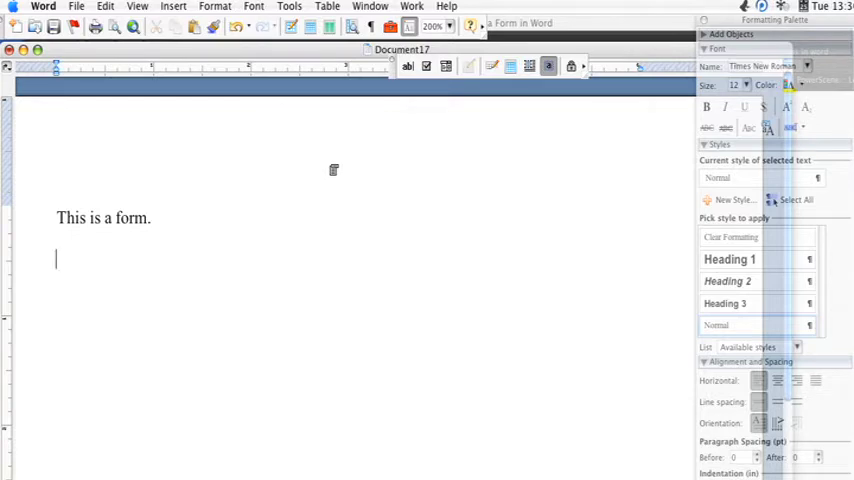
- Write "I ____ do agree to bring my ____ to class tomorrow." with underscore blanks on line two
type("I _________ do agree")
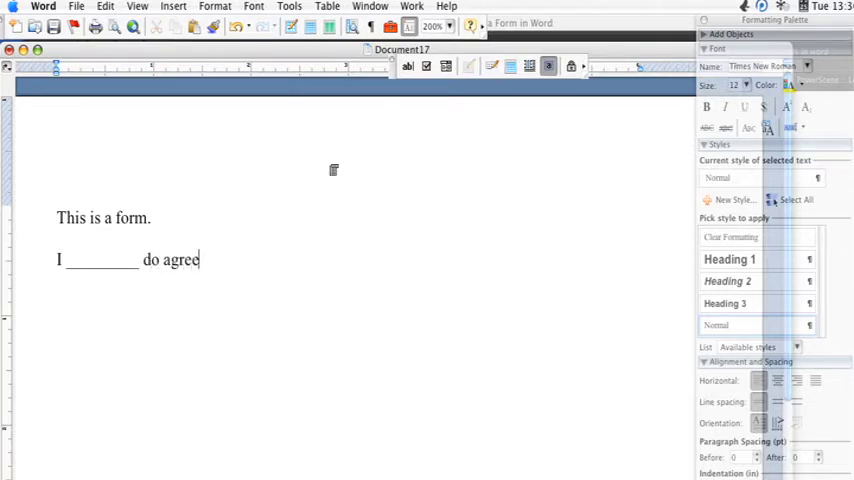
type("to")
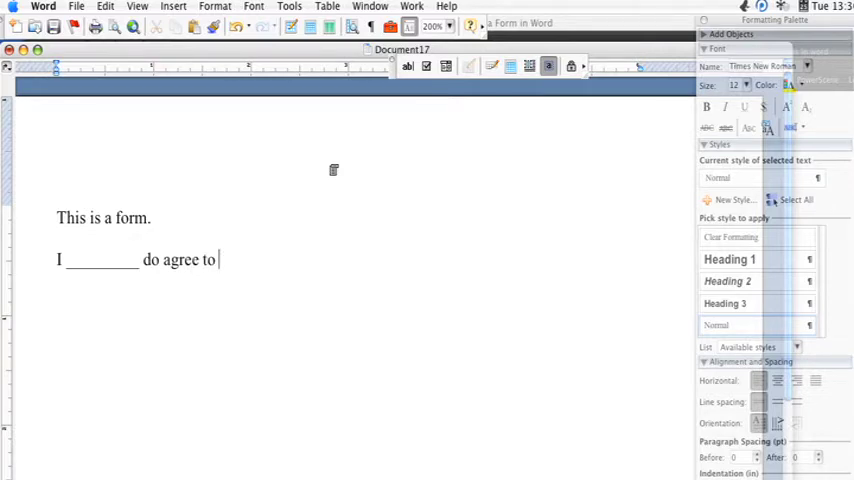
type("bring")
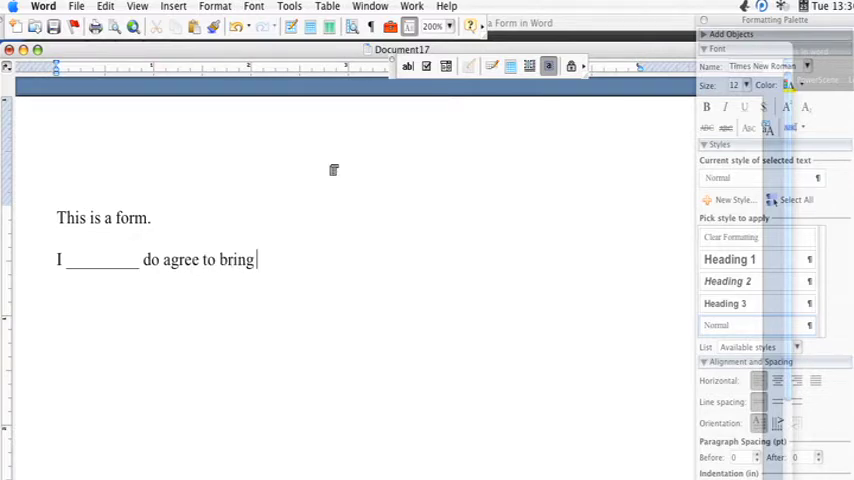
type("my ______ to cla")
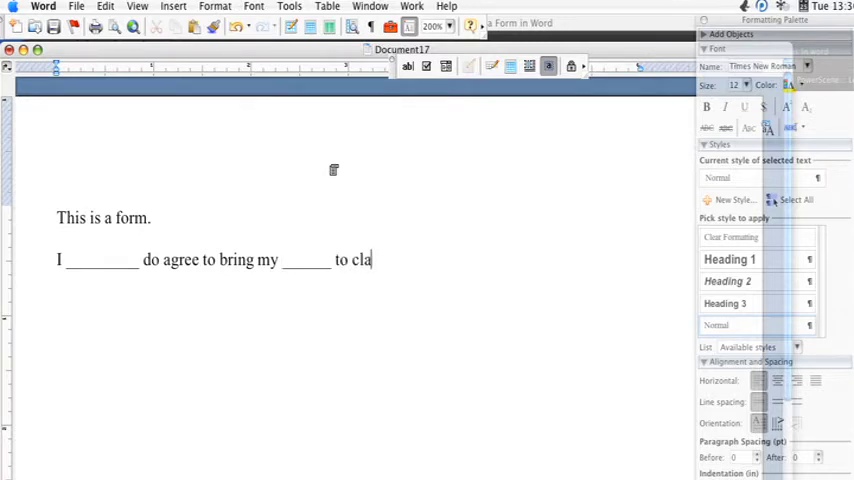
type("ss tomorrow.")
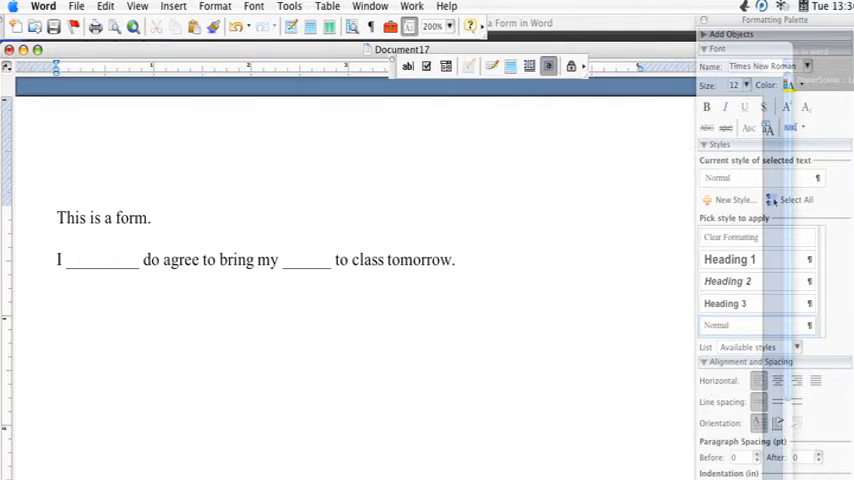
left_click(90, 260)
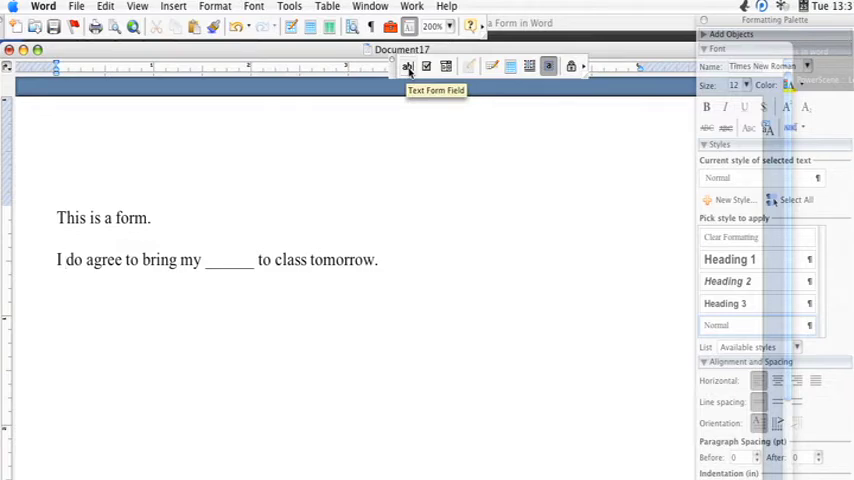
- Insert a text form field after "I" in place of the first blank
left_click(408, 66)
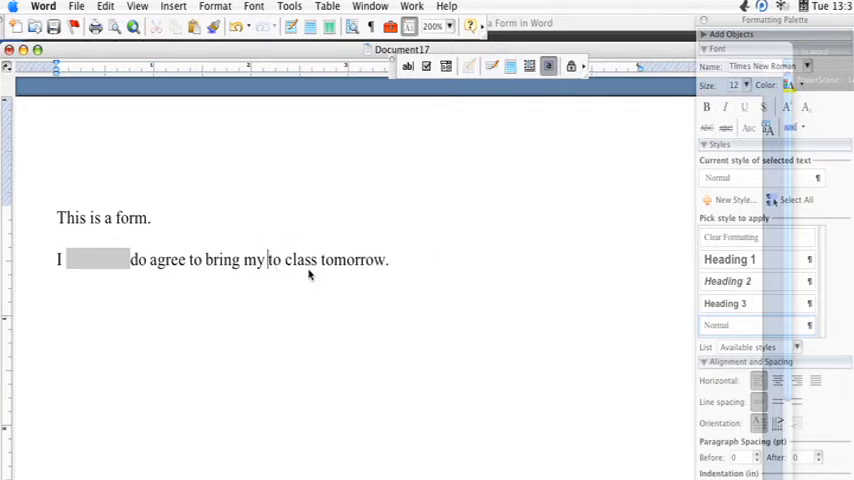
mouse_move(446, 66)
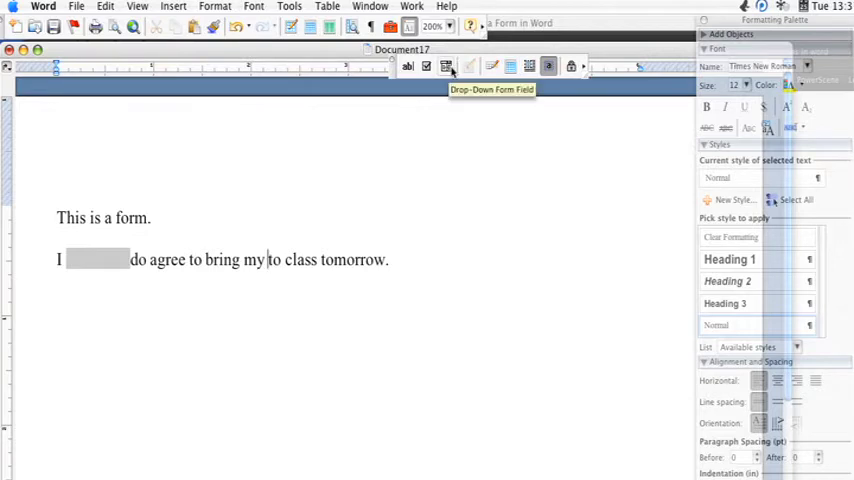
- Insert a drop-down field after "my" with the choices Pen, Pencil and Backpack
left_click(446, 66)
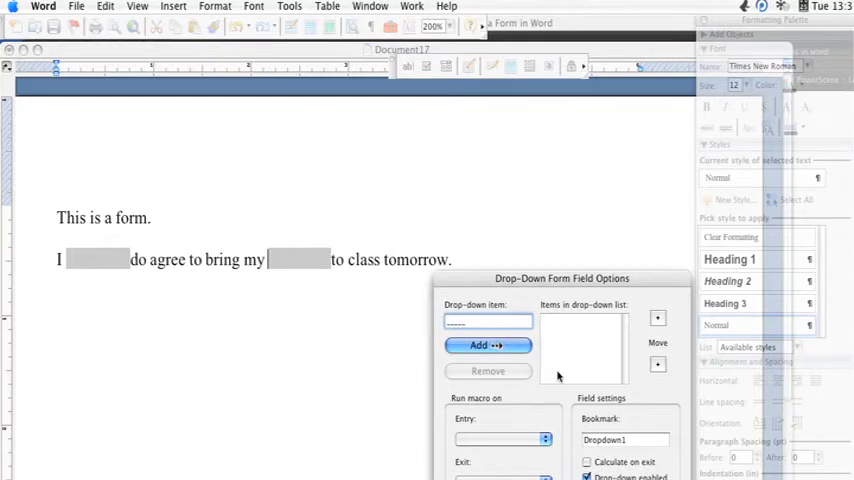
left_click(488, 344)
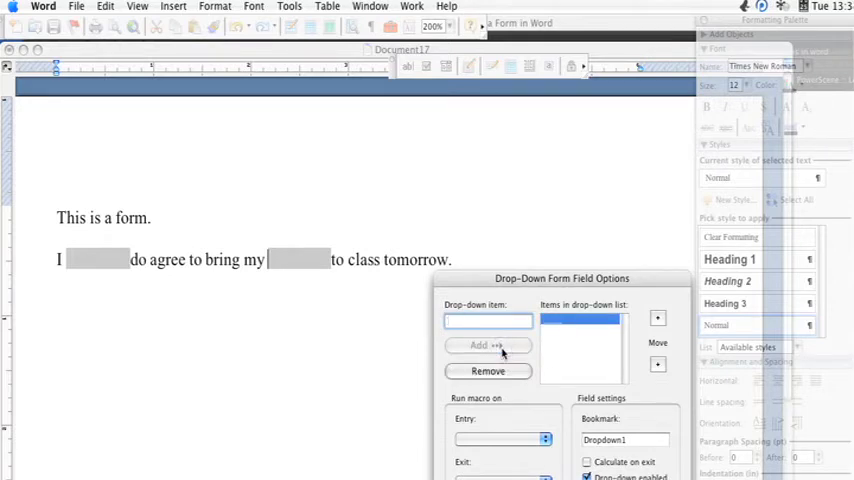
type("Pen")
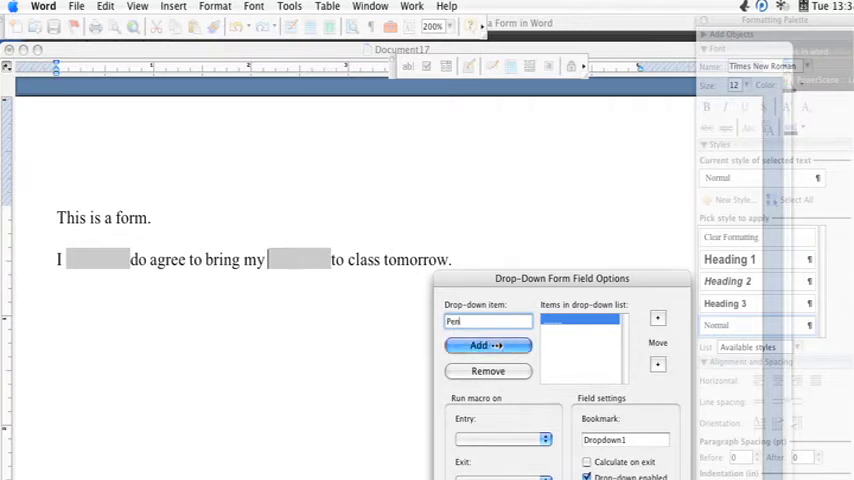
left_click(486, 344)
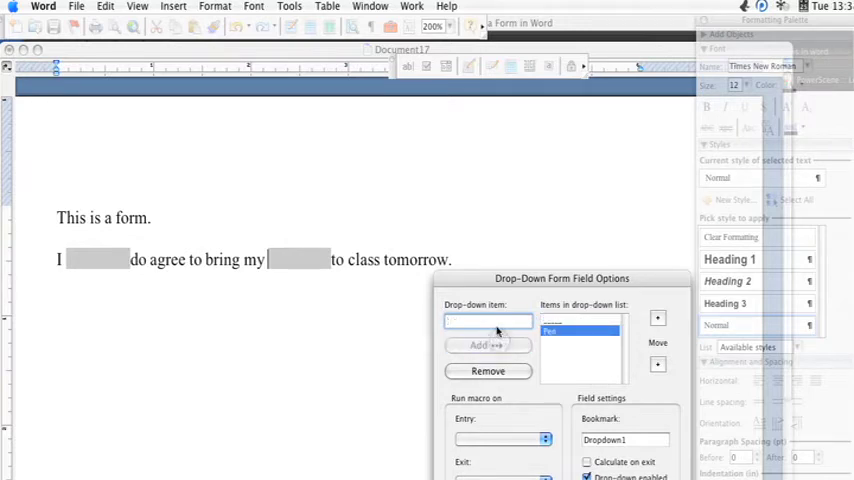
type("Pencil")
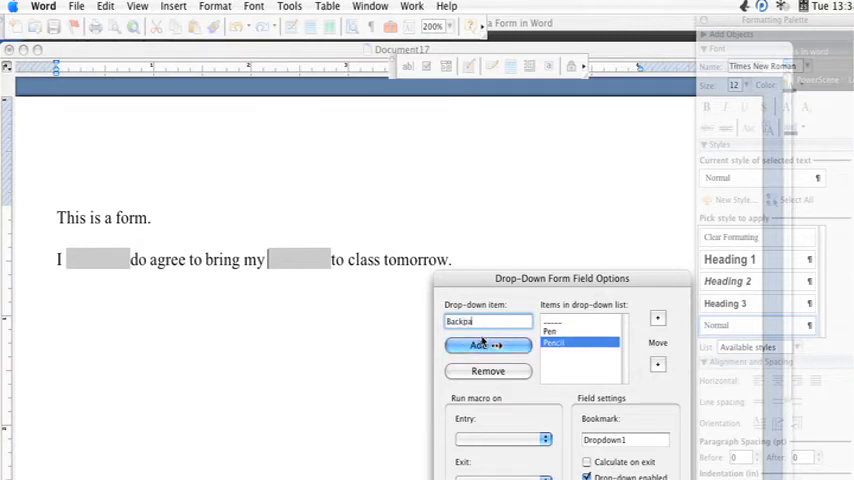
left_click(488, 344)
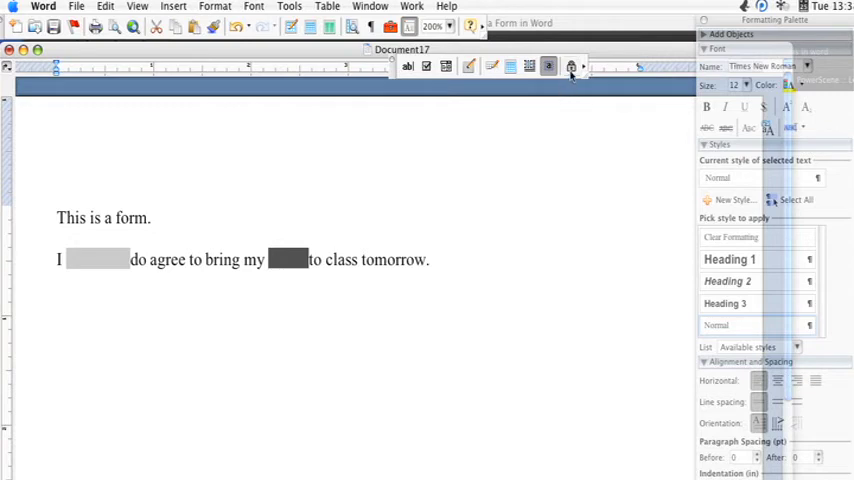
mouse_move(572, 68)
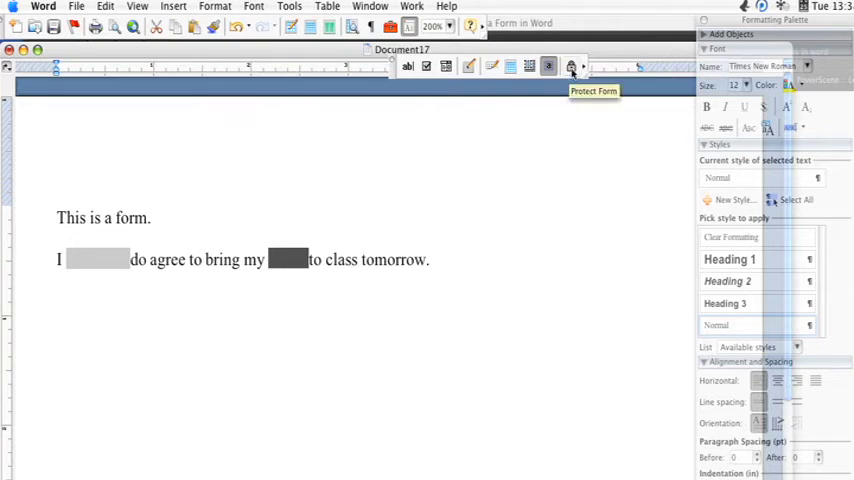
- Protect the form, enter Kyle in the text field and choose Pen from the drop-down
left_click(572, 66)
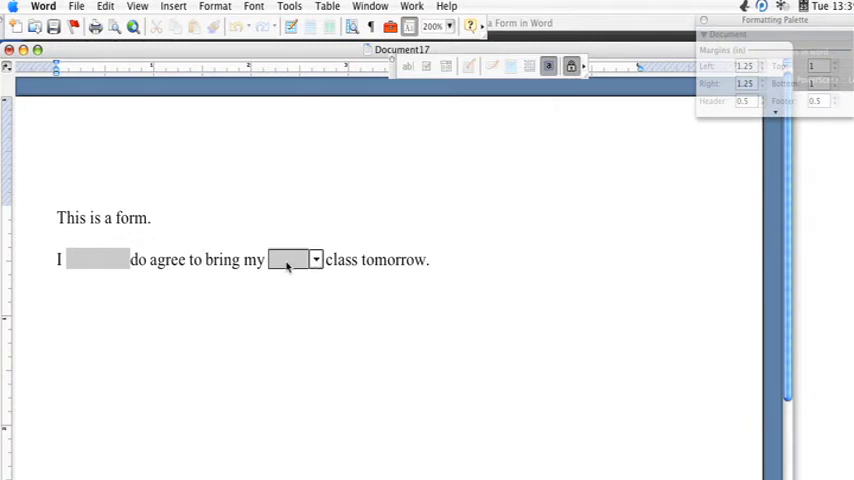
mouse_move(280, 196)
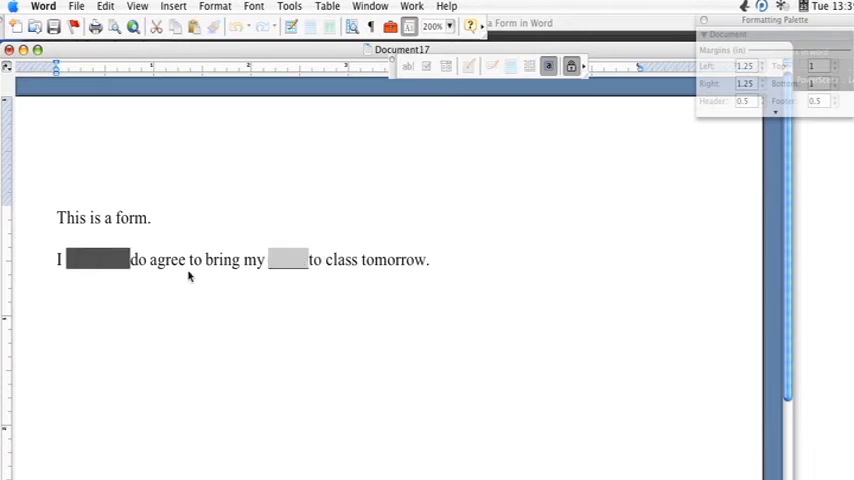
type("Kyle")
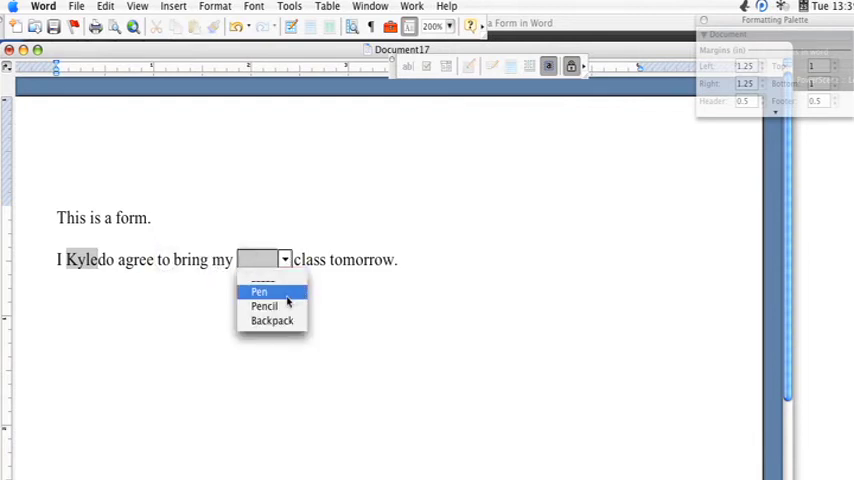
left_click(260, 292)
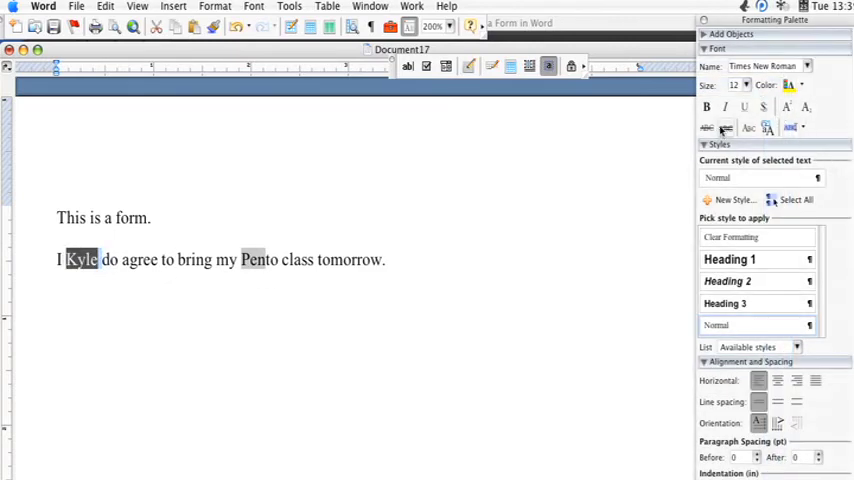
left_click(742, 108)
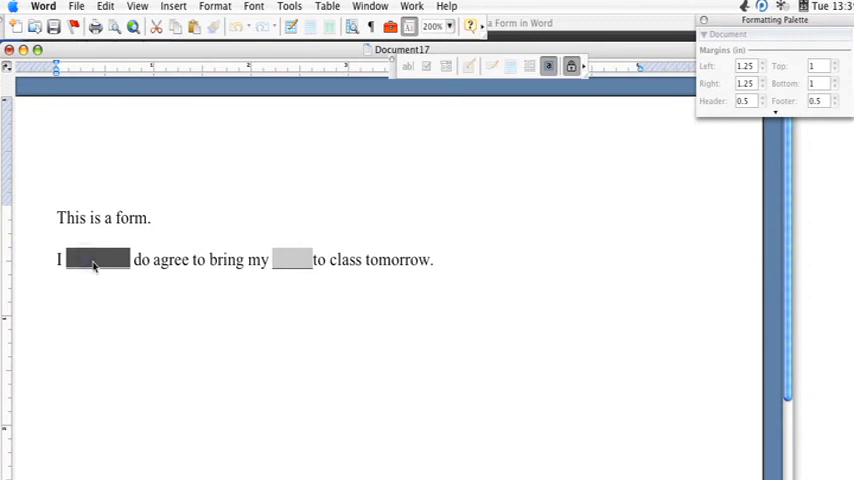
type("Kyle Parker")
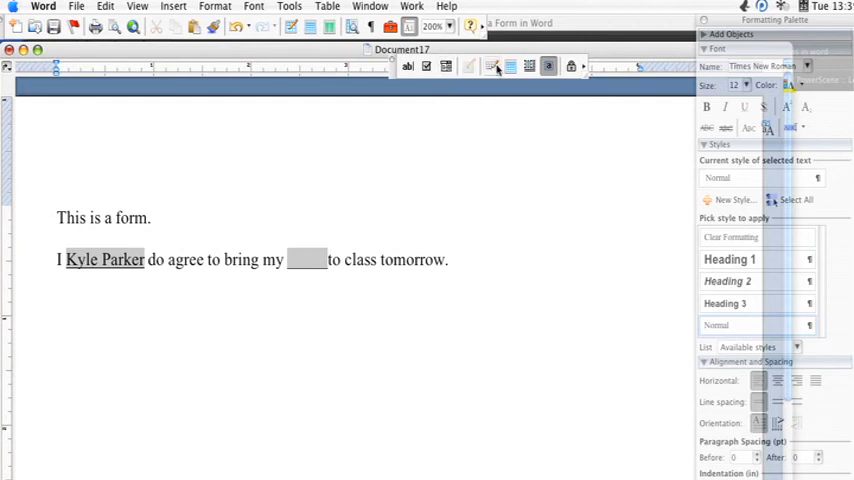
- Insert a 2x2 table under "Which color do you like best?" with cells Blue, Black, Green, Purple
left_click(510, 66)
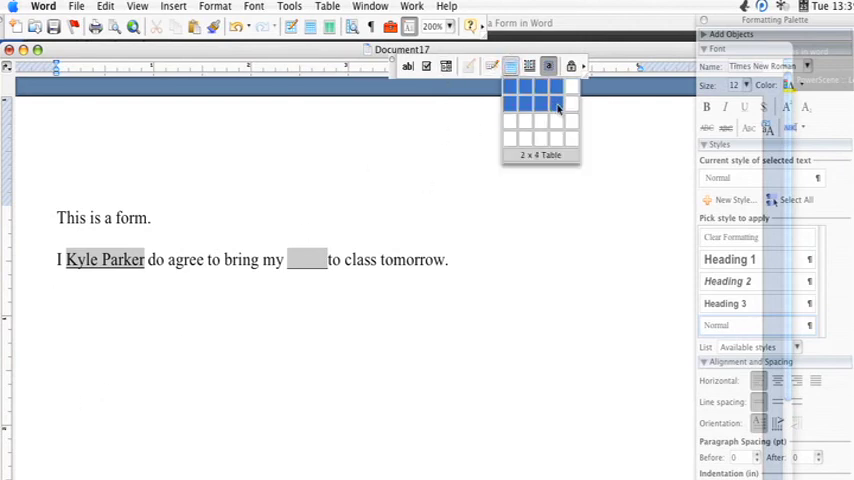
left_click(558, 108)
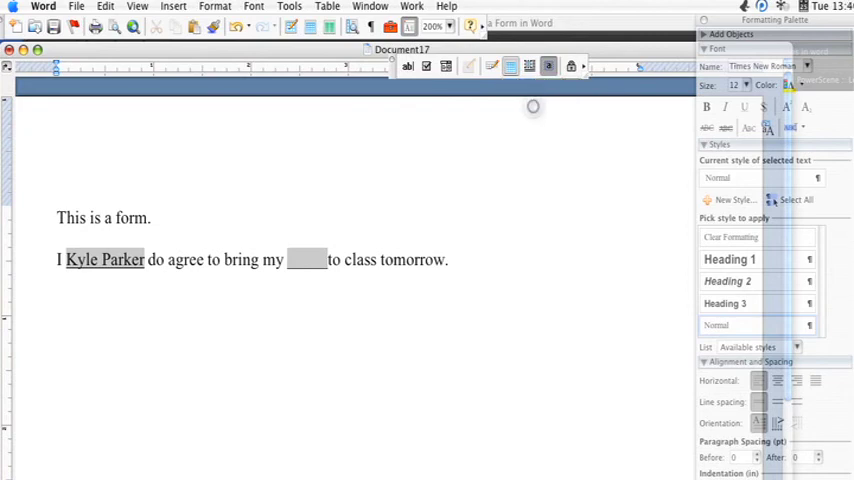
left_click(512, 68)
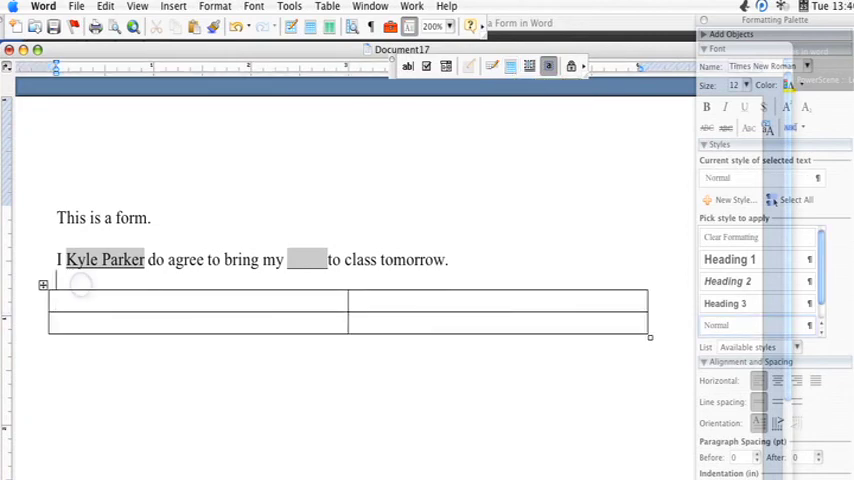
type("Which color do you like best?")
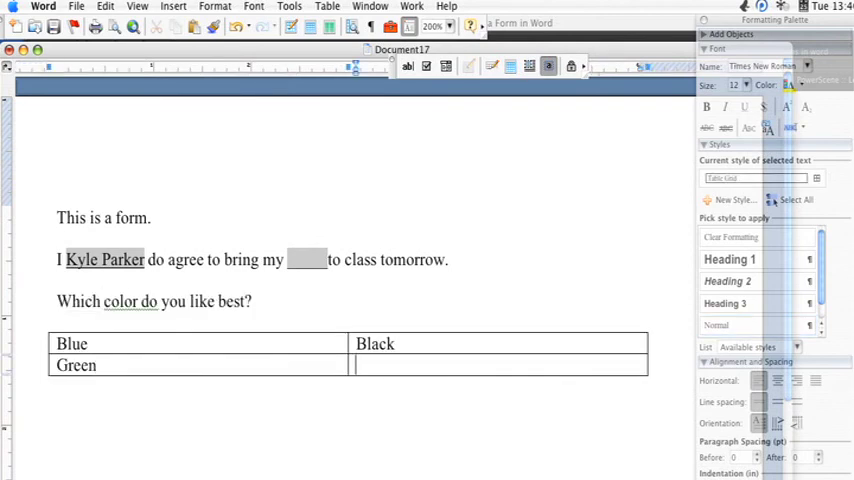
type("Purple")
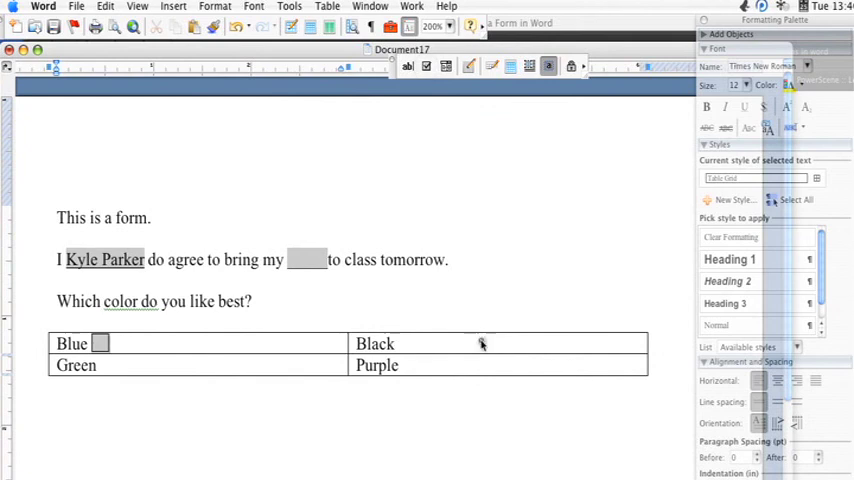
- Add a checkbox beside each colour, protect the form and tick Blue
left_click(406, 344)
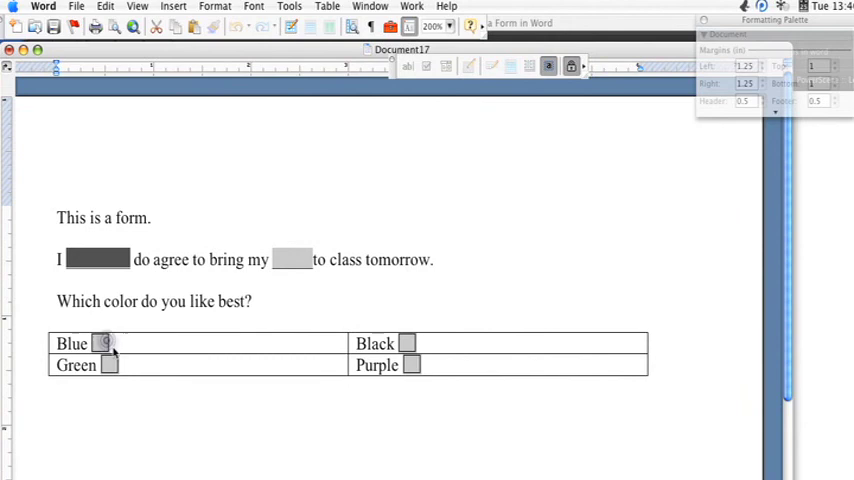
left_click(100, 344)
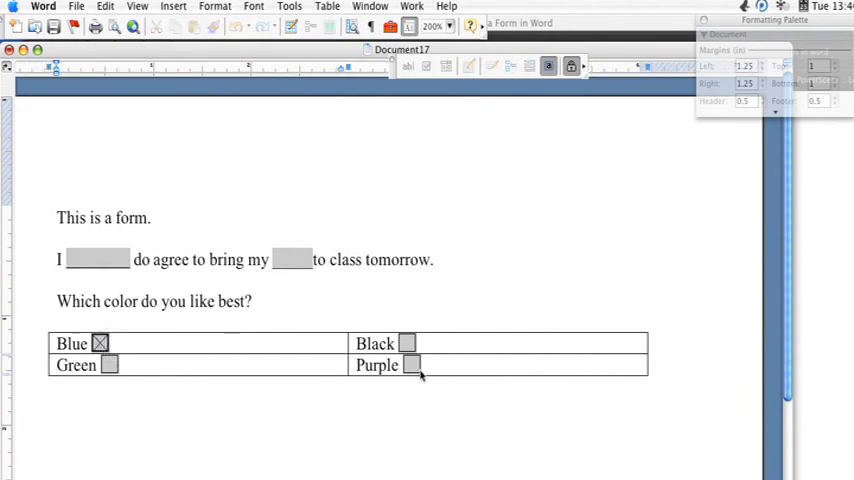